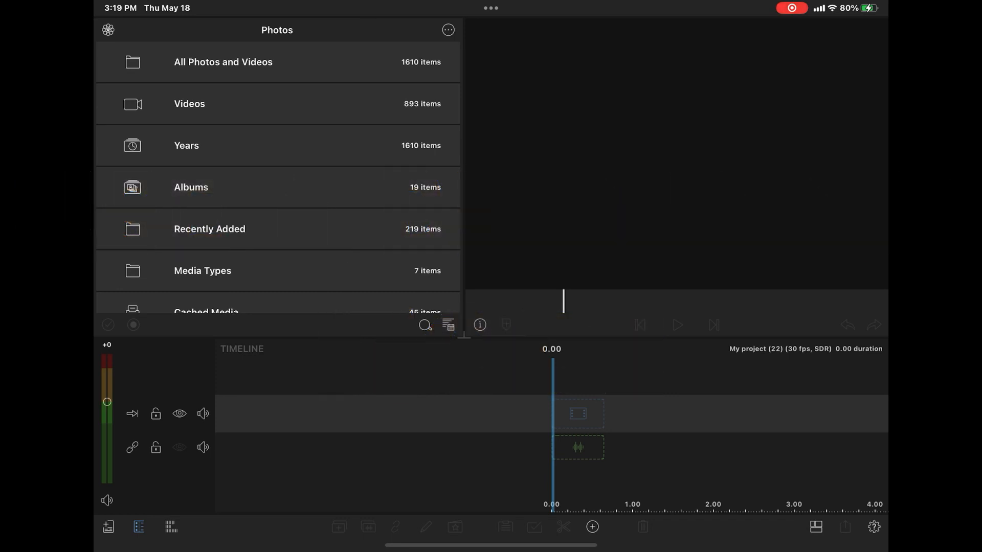
# Browse All Photos and Videos to reach the black-and-white snapshot.
pyautogui.click(223, 61)
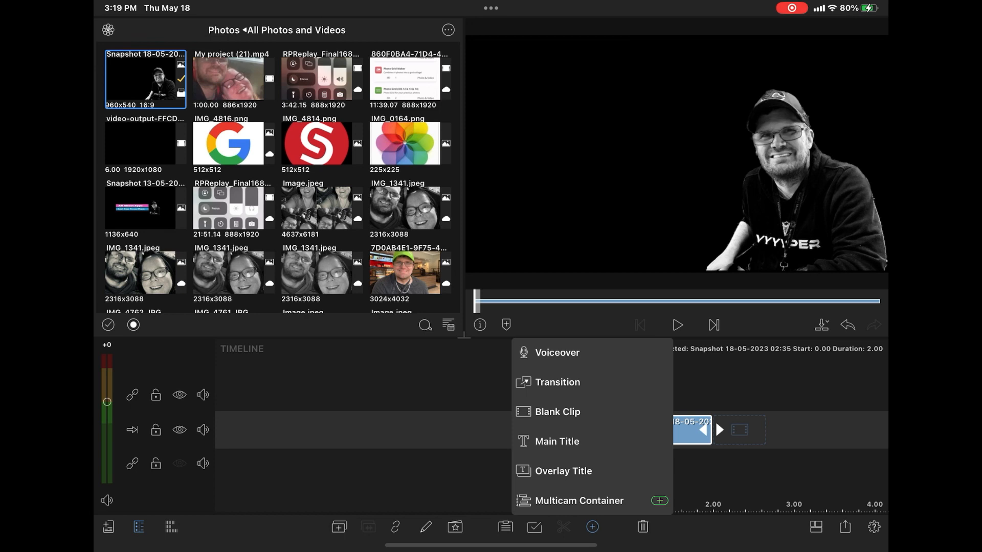
# Add an Overlay Title reading 'Your Text Here' above the snapshot clip.
pyautogui.click(563, 470)
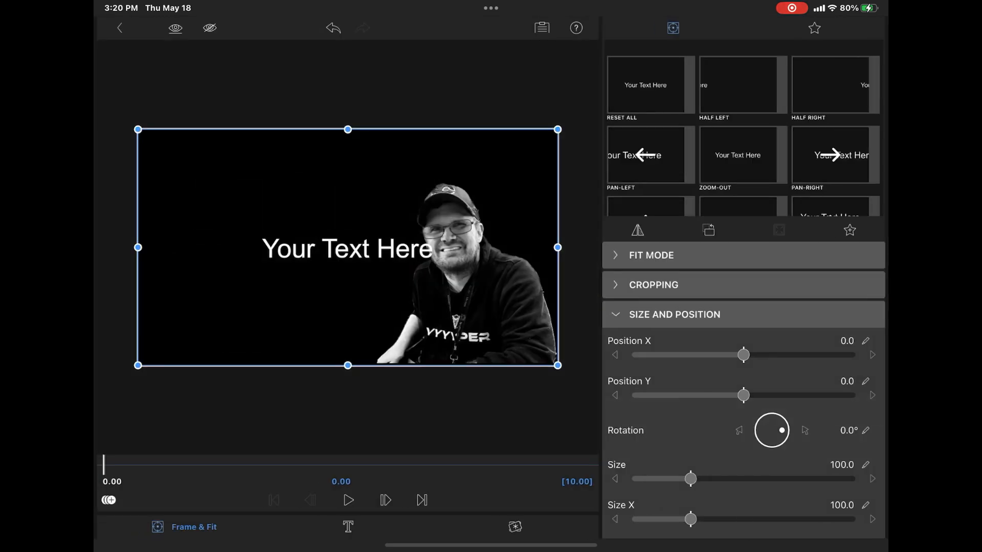
# Move to the Titles section showing style presets and the single text layer.
pyautogui.moveTo(347, 247); pyautogui.dragTo(278, 180)
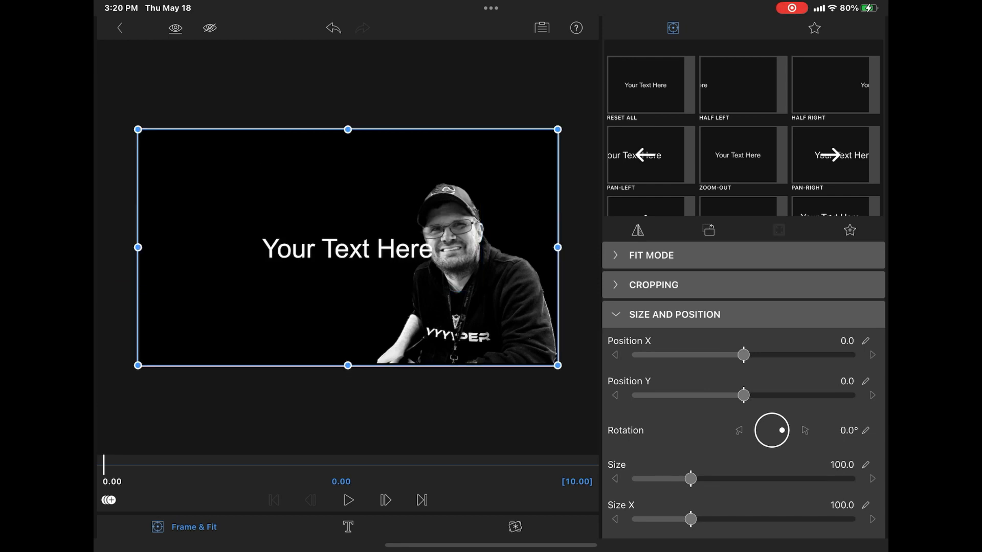
pyautogui.click(345, 527)
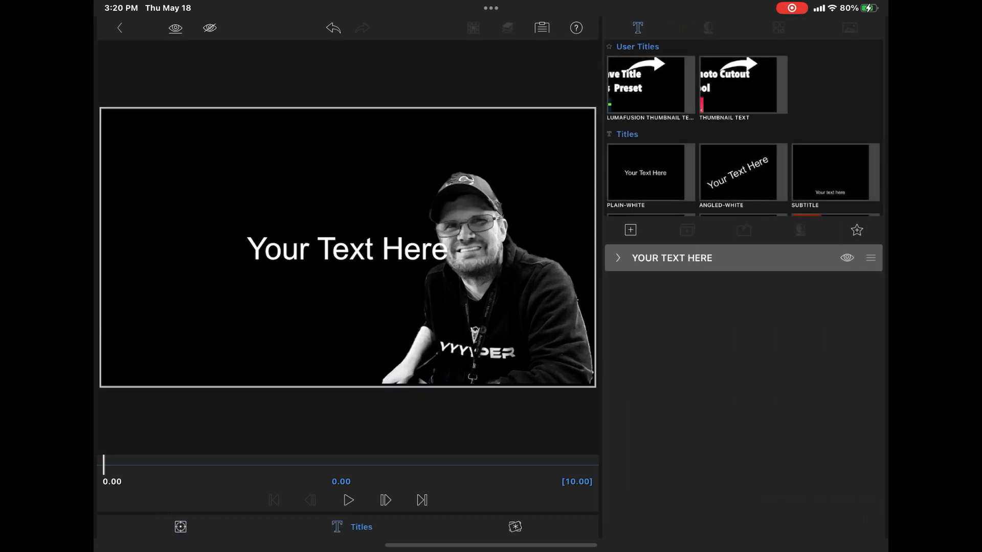
# Reword the title to 'Fade Text Effect' on two lines and confirm.
pyautogui.click(707, 28)
pyautogui.write('Fa')
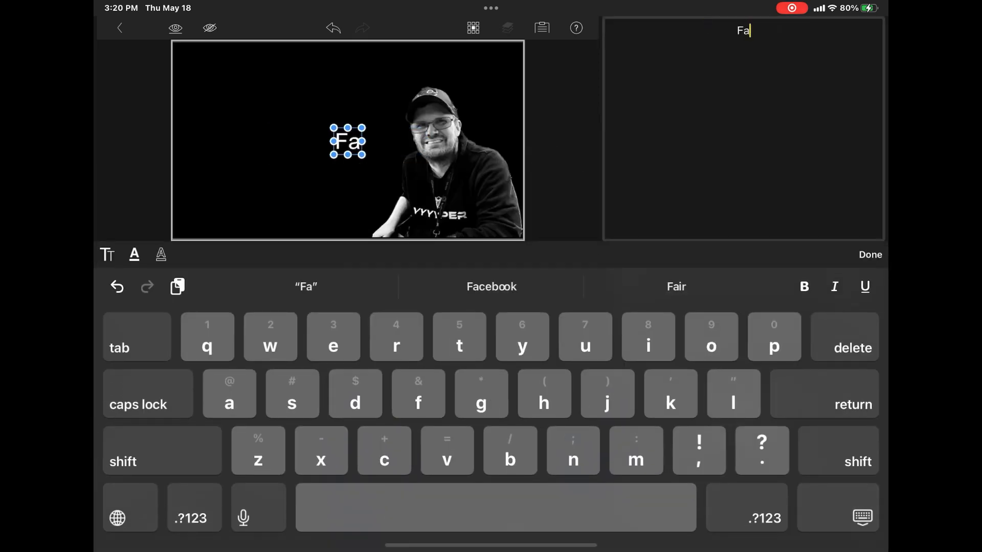
pyautogui.write('de Text')
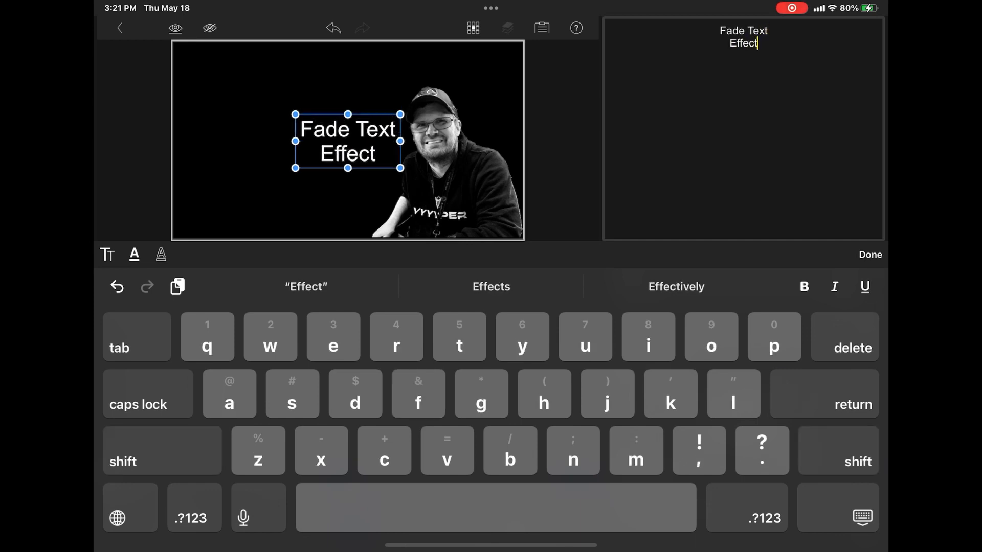
pyautogui.click(870, 255)
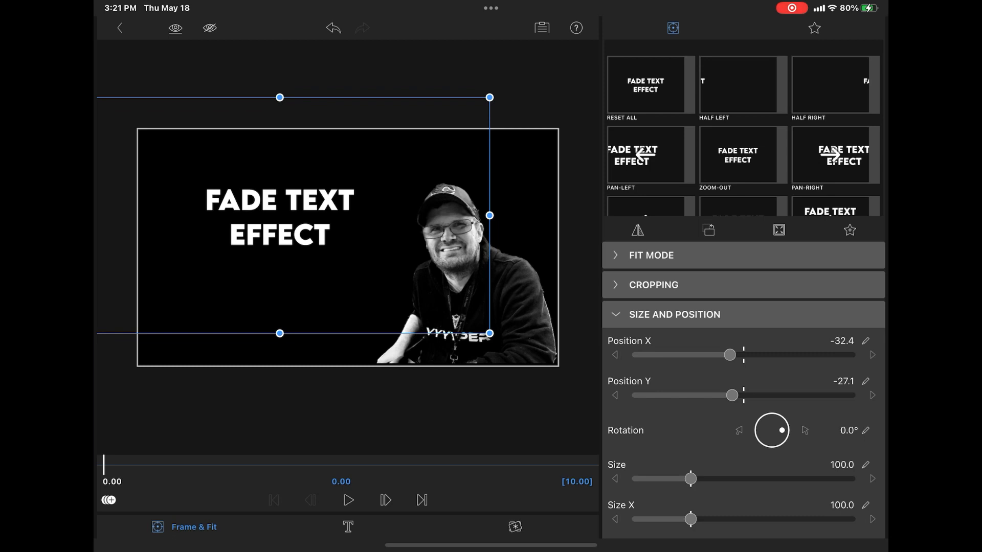
# Enlarge the title to size 171.4 and reveal its Blending opacity controls.
pyautogui.moveTo(690, 479); pyautogui.dragTo(719, 479)
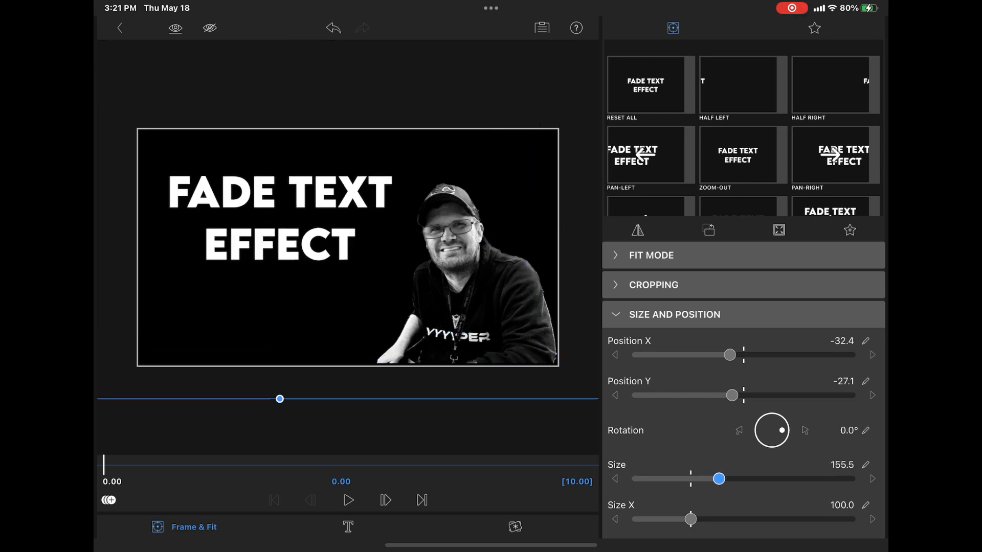
pyautogui.moveTo(718, 478); pyautogui.dragTo(728, 479)
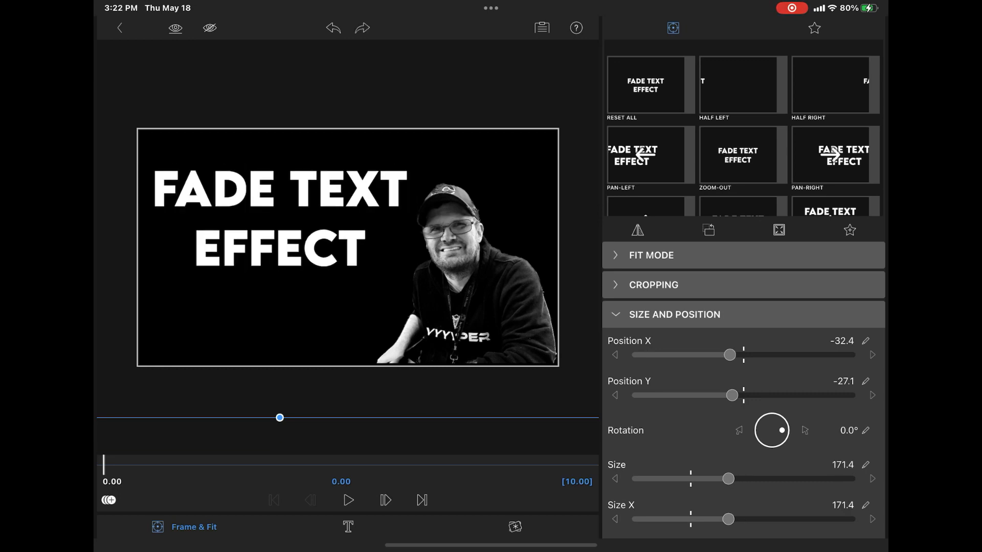
pyautogui.click(675, 315)
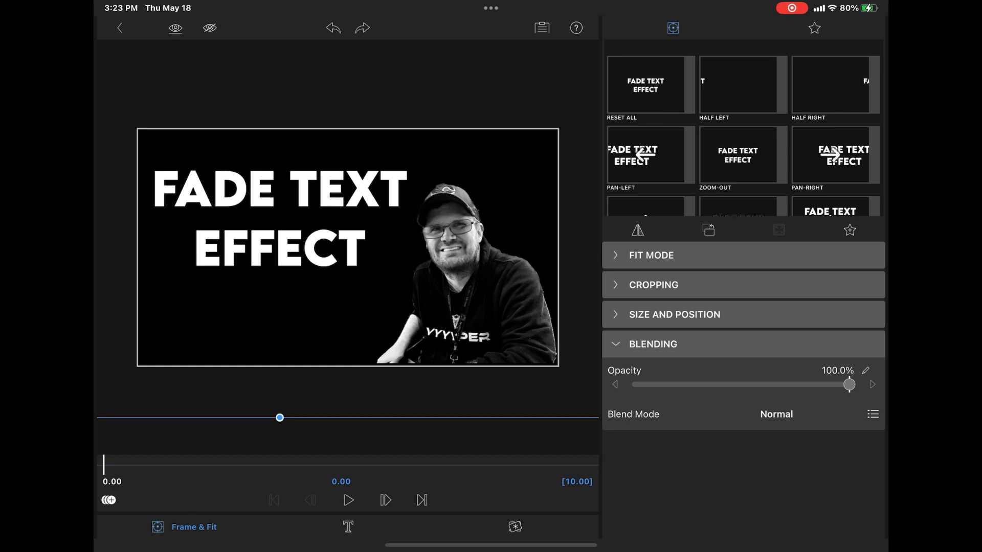
# Keyframe the title's opacity to 0% at time 0.00.
pyautogui.moveTo(849, 385); pyautogui.dragTo(637, 385)
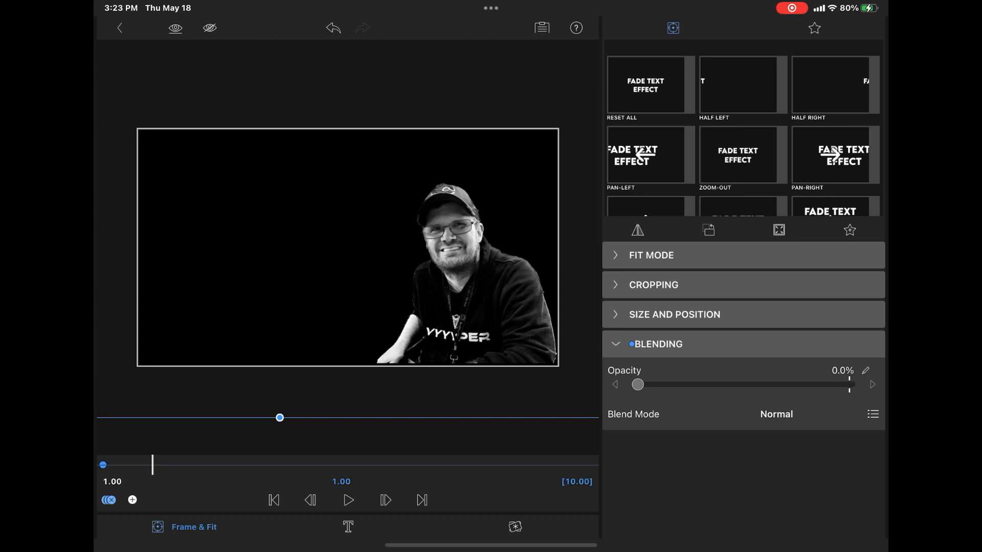
# Keyframe opacity to 100% at 1.00 and back to 0% near the clip's end.
pyautogui.moveTo(637, 384); pyautogui.dragTo(848, 385)
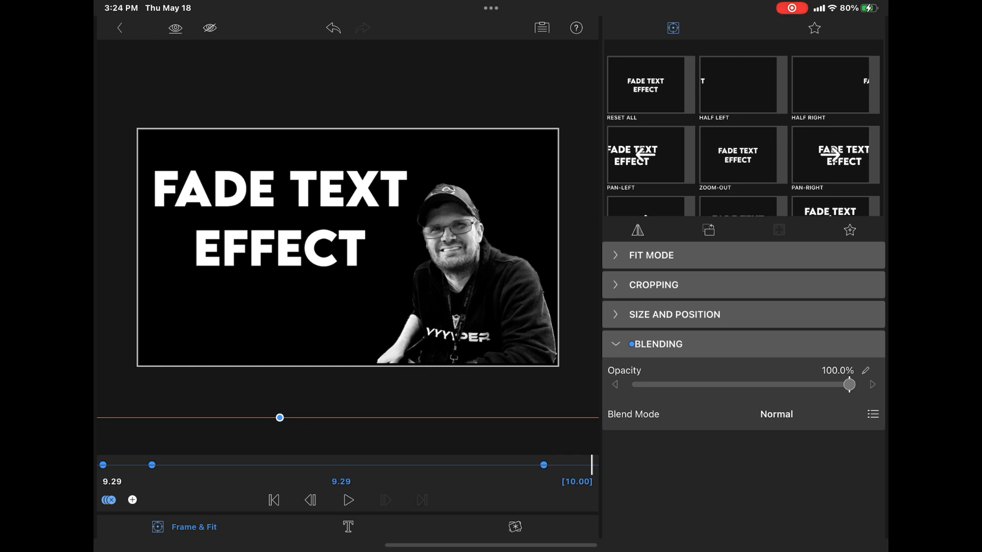
pyautogui.moveTo(849, 385); pyautogui.dragTo(843, 385)
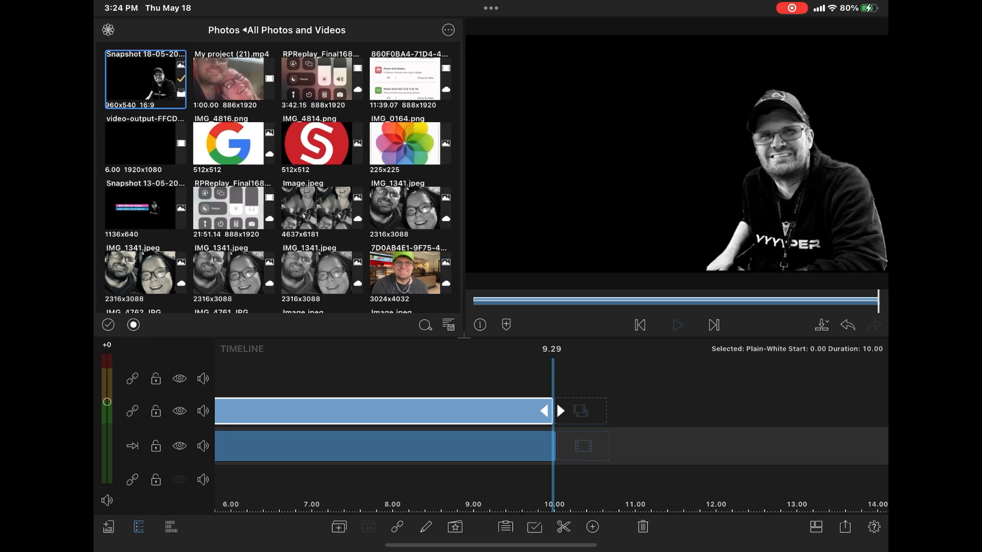
pyautogui.click(677, 325)
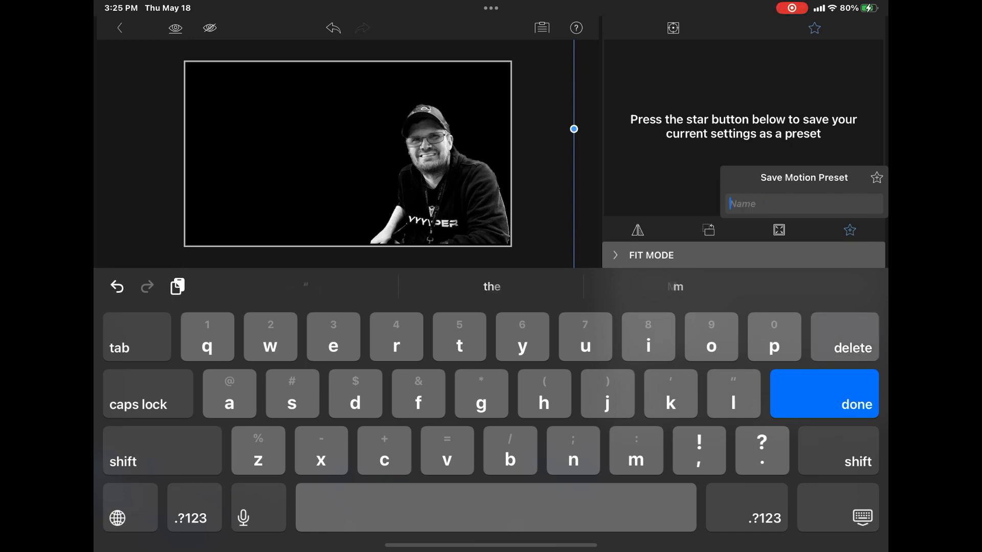
# Name the motion preset 'Fade In/Out' and save it.
pyautogui.write('Fade')
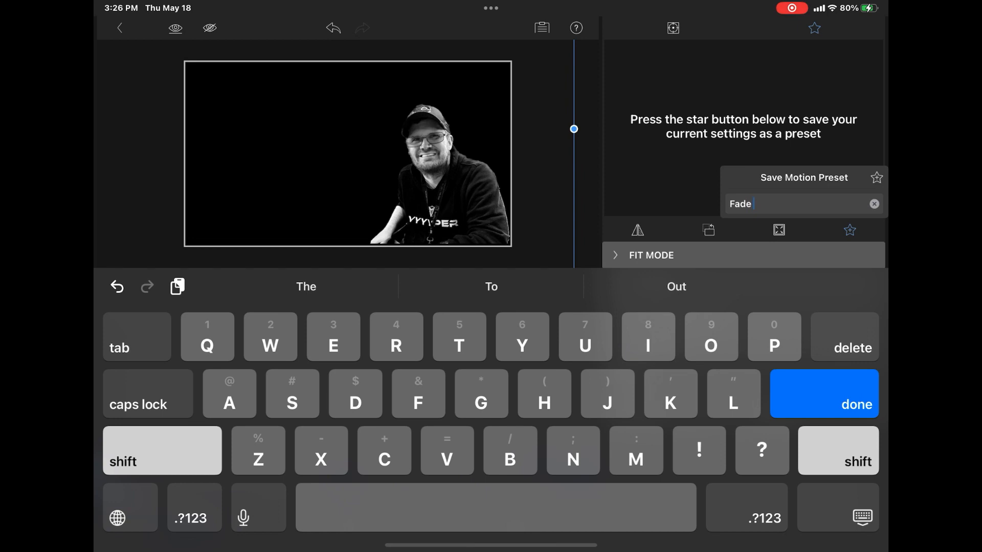
pyautogui.write('In')
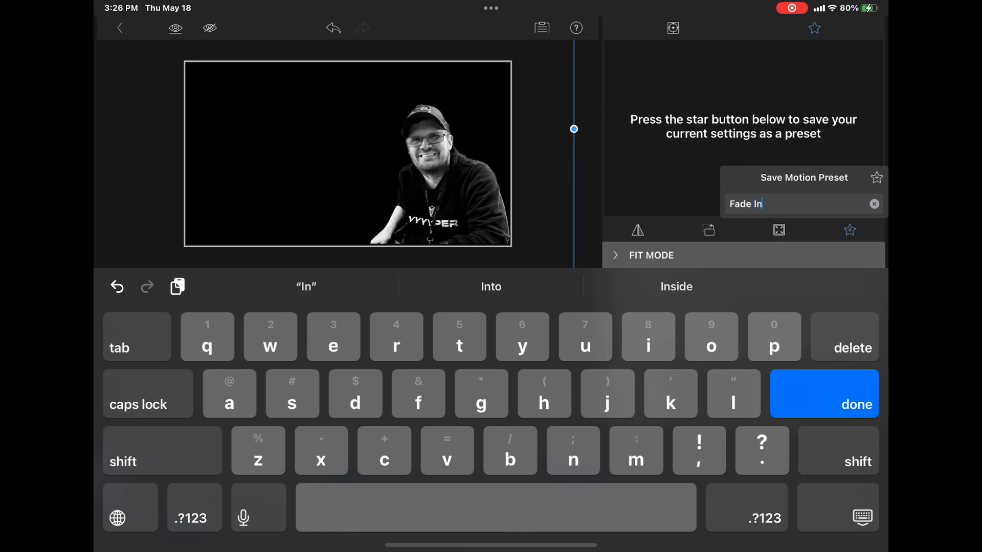
pyautogui.write('/Ou')
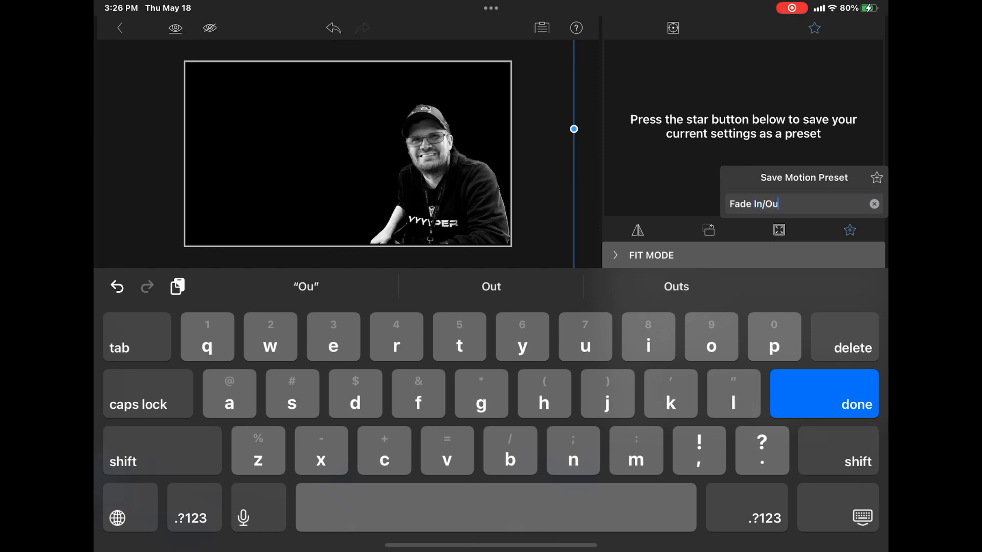
pyautogui.click(823, 393)
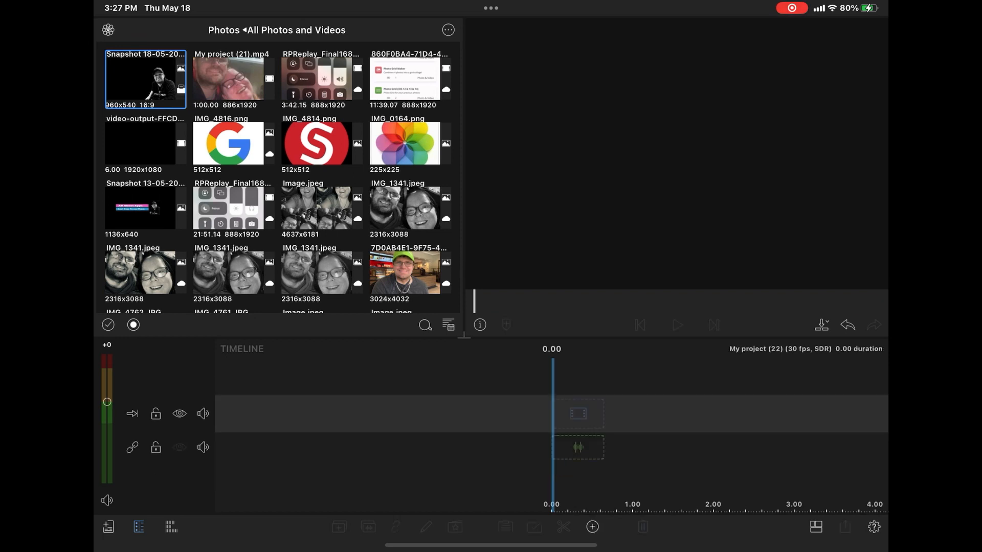
# Add a Plain-White Main Title, trim it to 5.01 s and bring up its editor.
pyautogui.click(591, 528)
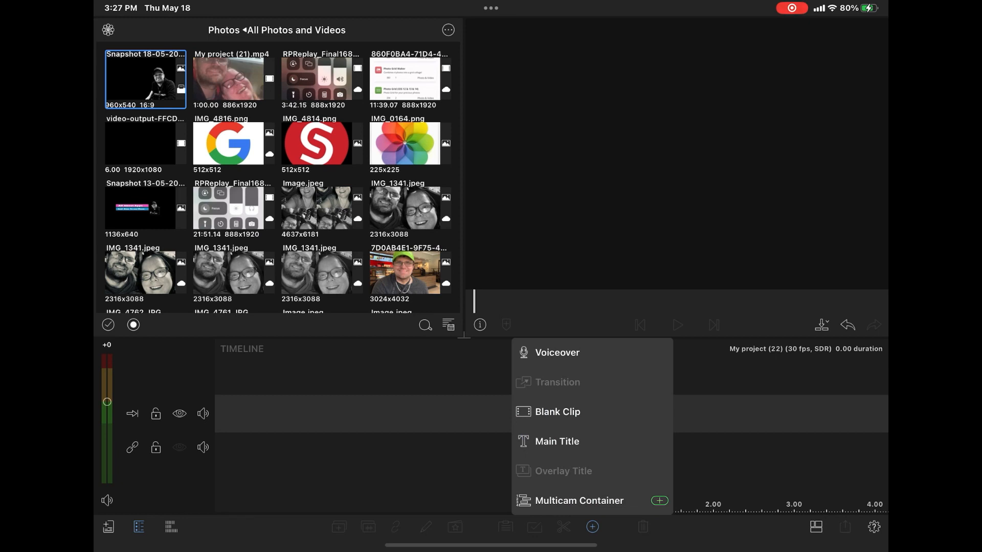
pyautogui.click(557, 442)
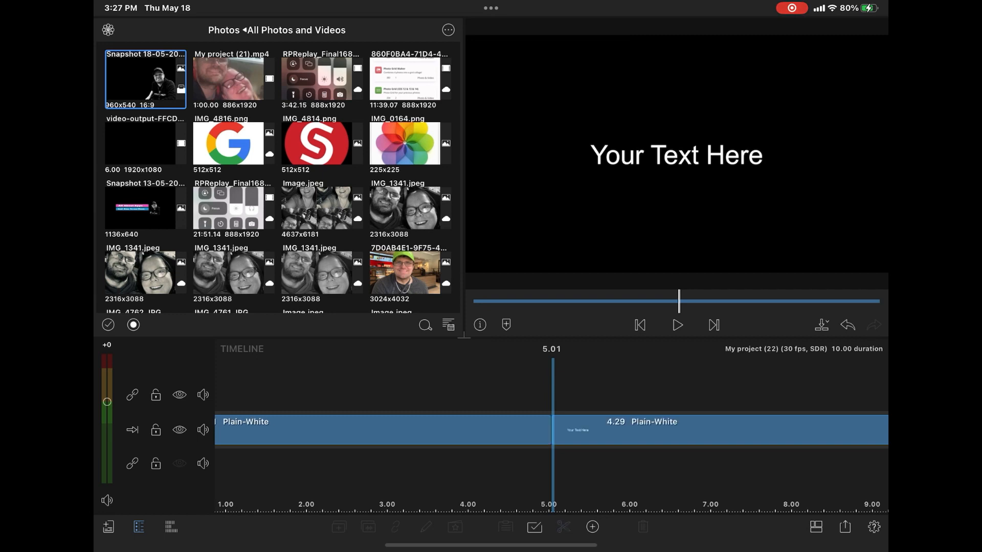
pyautogui.click(725, 429)
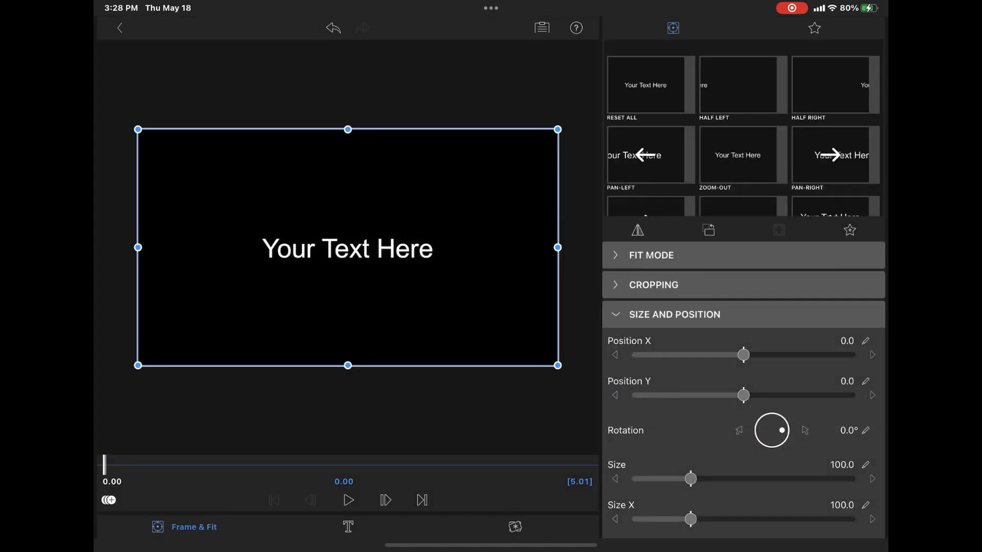
# Apply the saved 'Fade In/Out' motion preset to the new title.
pyautogui.click(674, 315)
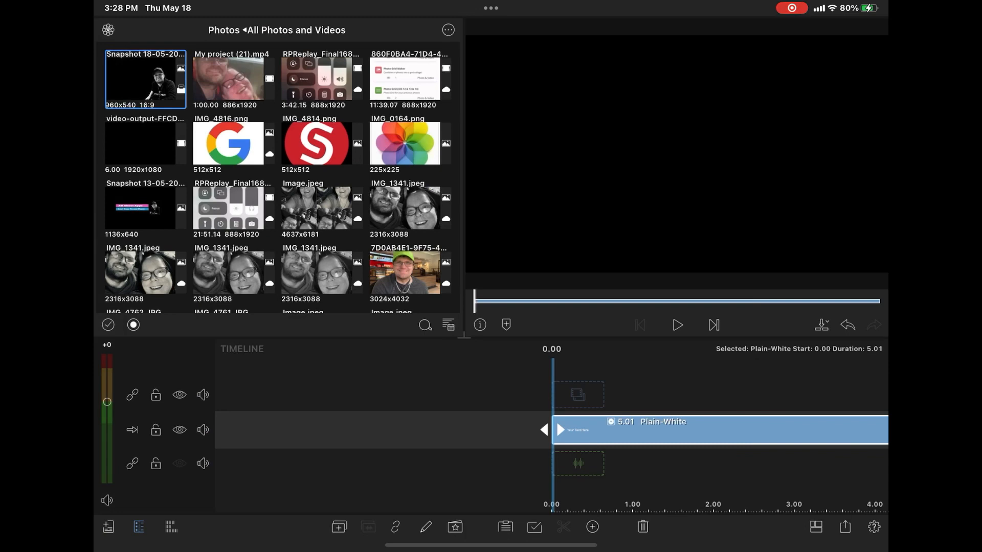
pyautogui.click(677, 325)
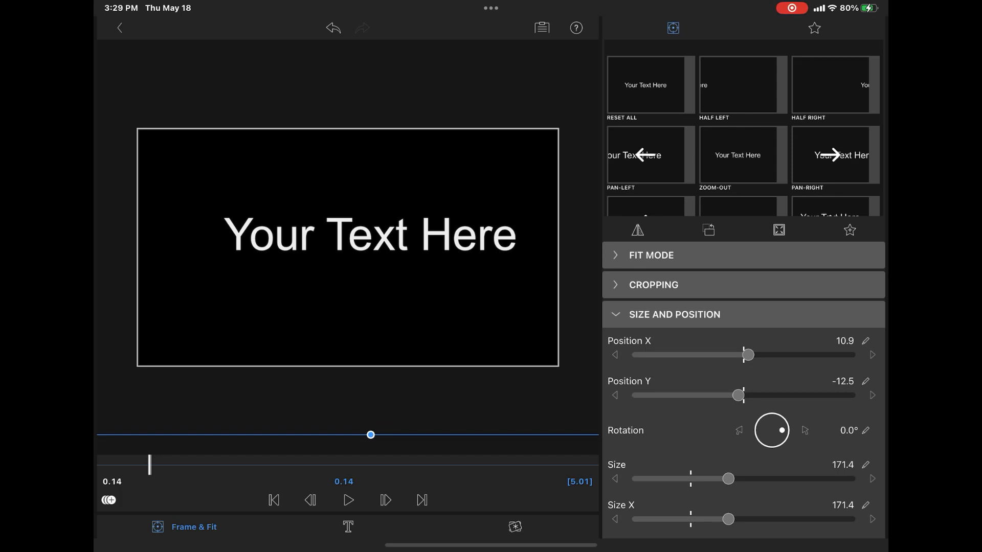
pyautogui.moveTo(748, 355); pyautogui.dragTo(746, 355)
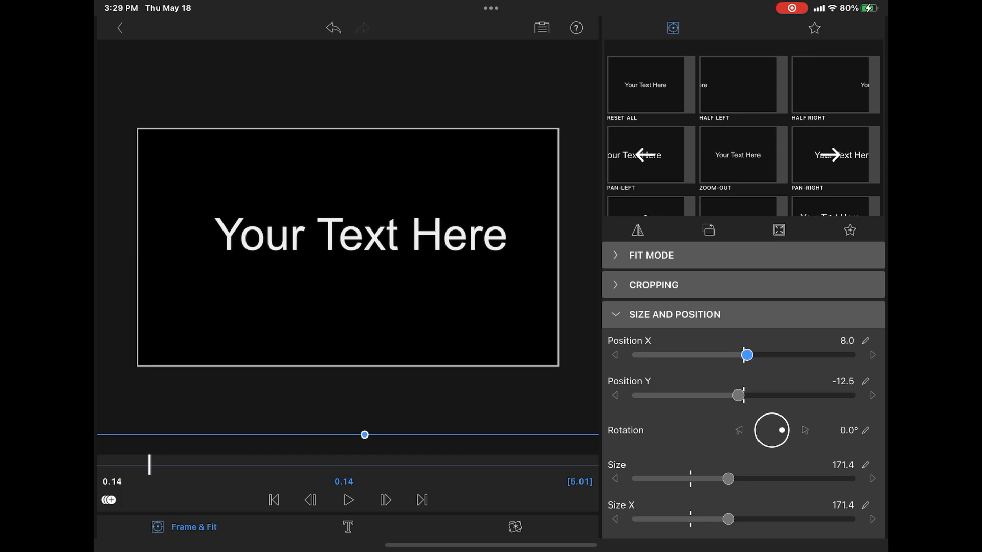
pyautogui.moveTo(747, 355); pyautogui.dragTo(741, 355)
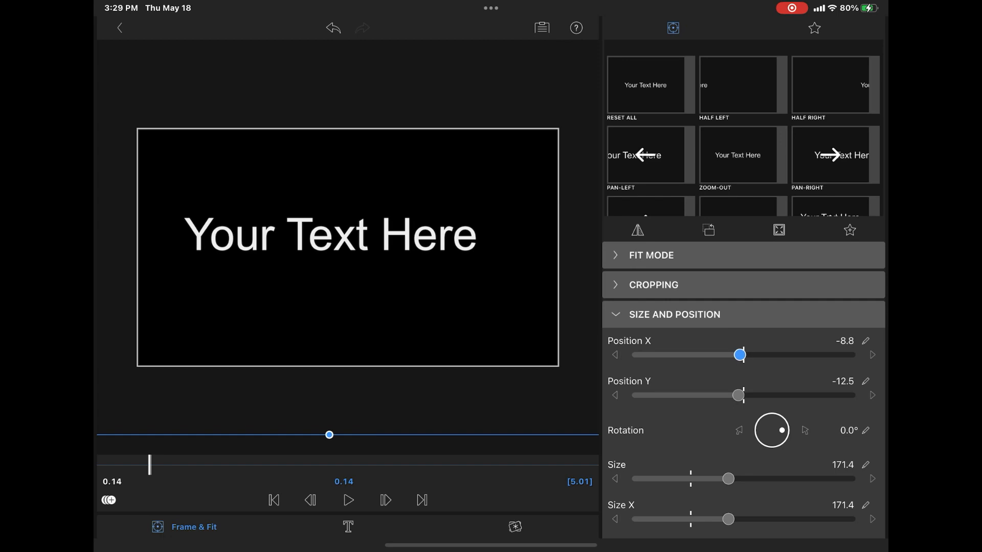
pyautogui.moveTo(741, 355); pyautogui.dragTo(735, 355)
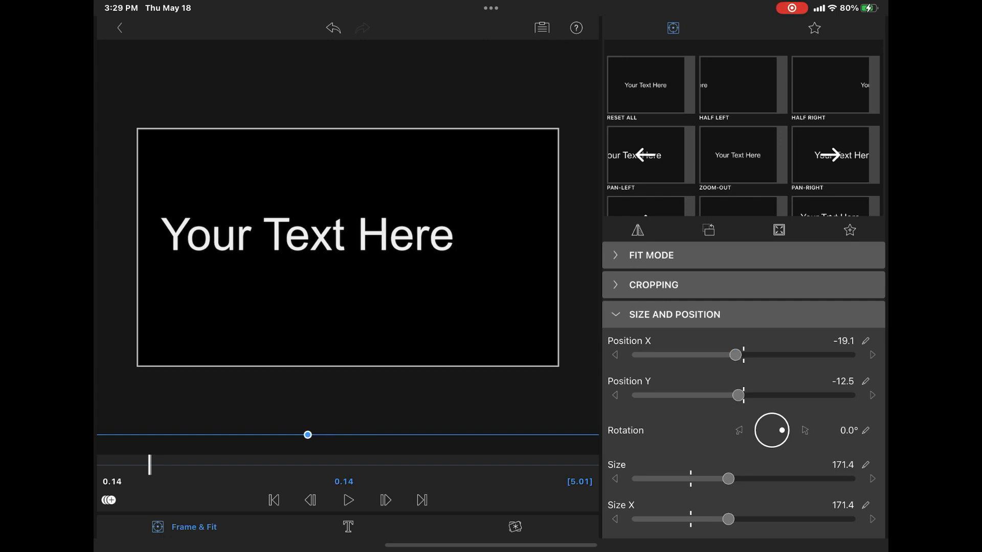
pyautogui.moveTo(734, 355); pyautogui.dragTo(734, 355)
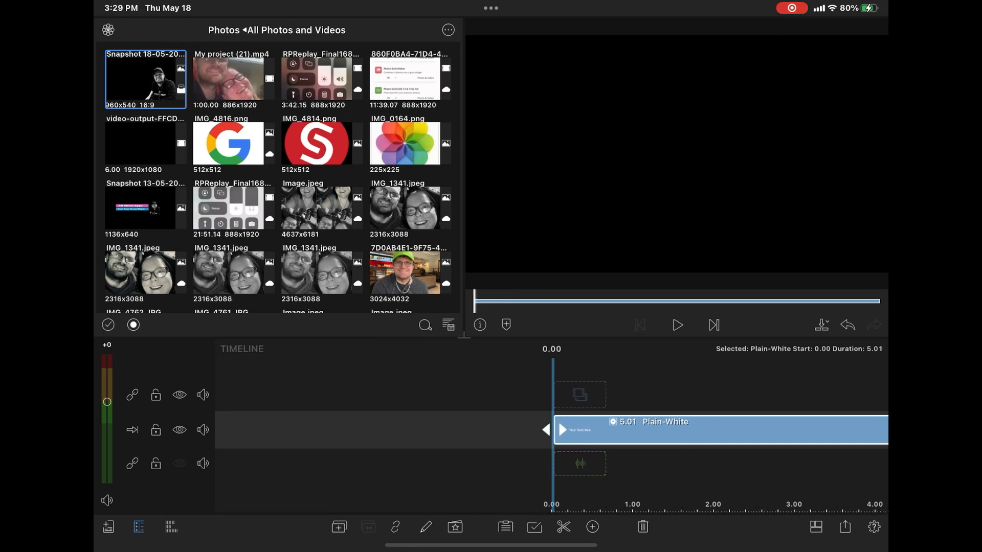
pyautogui.click(677, 325)
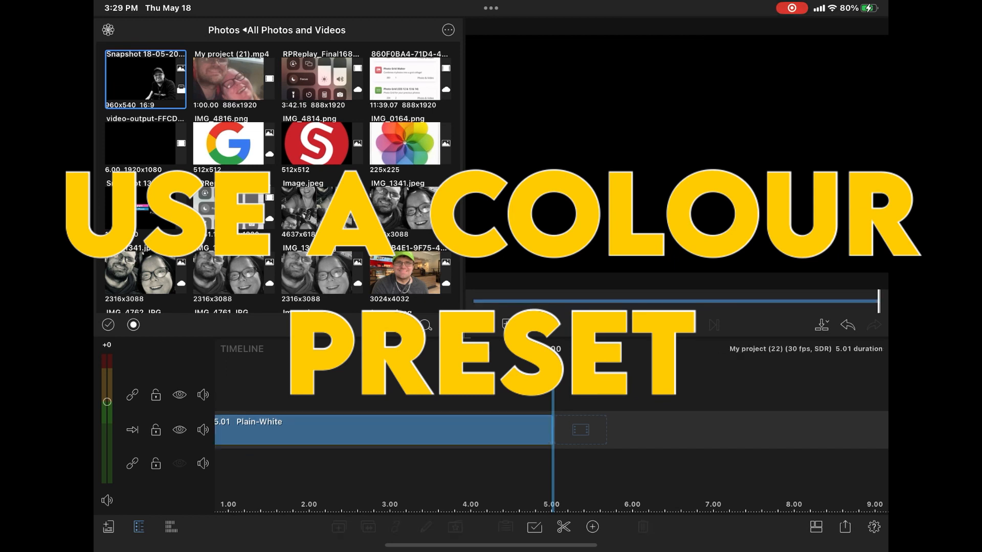
# Delete the Plain-White clip and add a fresh 10-second Main Title to the project.
pyautogui.click(376, 429)
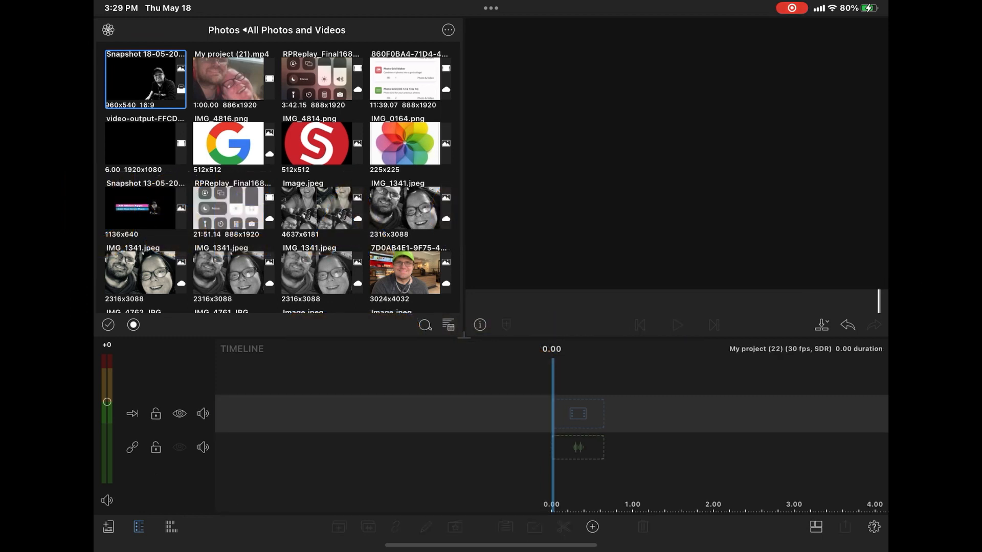
pyautogui.click(591, 527)
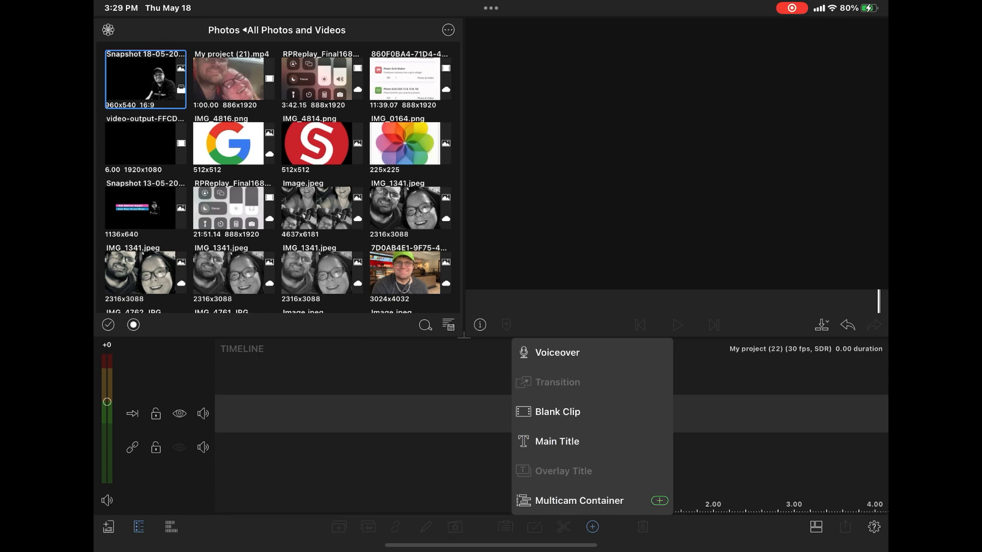
pyautogui.click(557, 442)
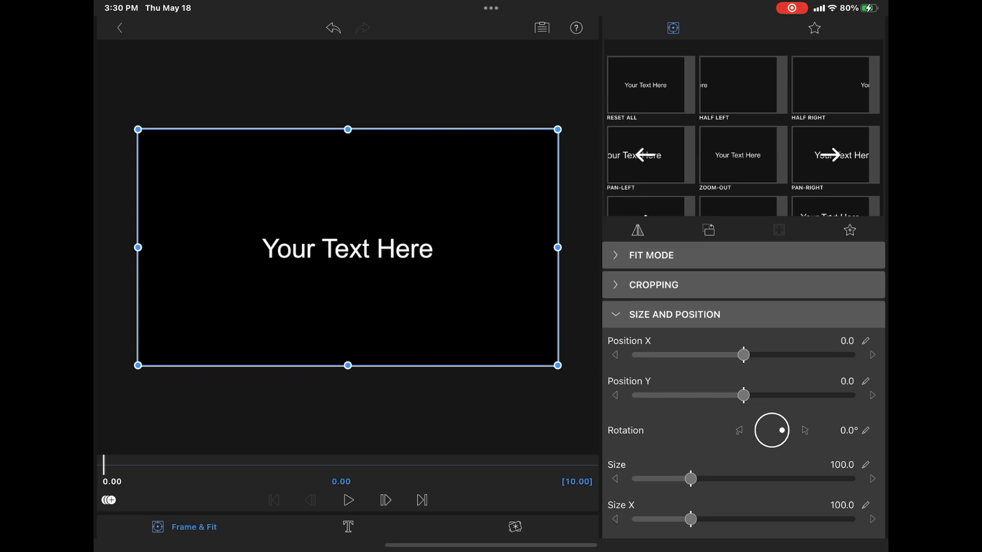
# Give the placeholder title a bold capitals style and select the Original colour preset.
pyautogui.click(345, 542)
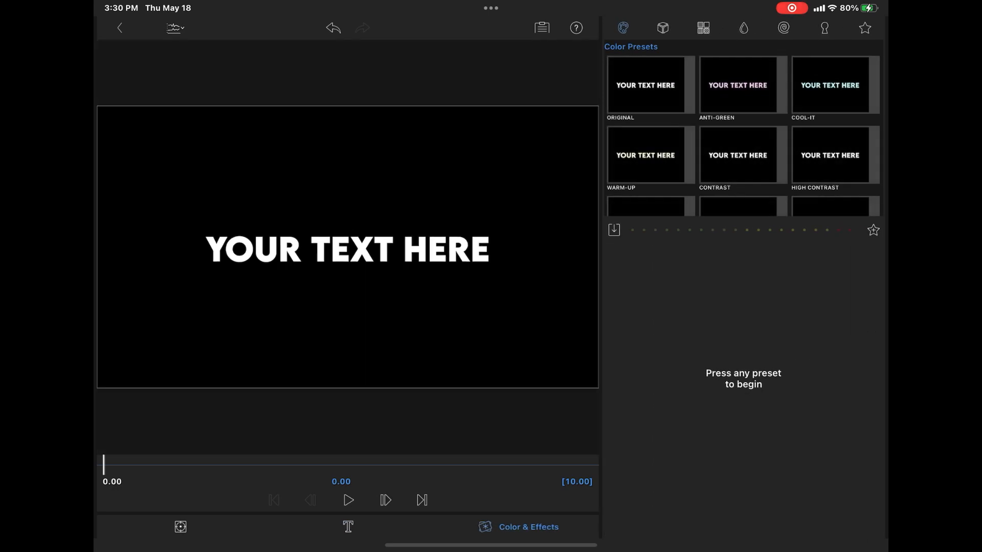
pyautogui.click(863, 28)
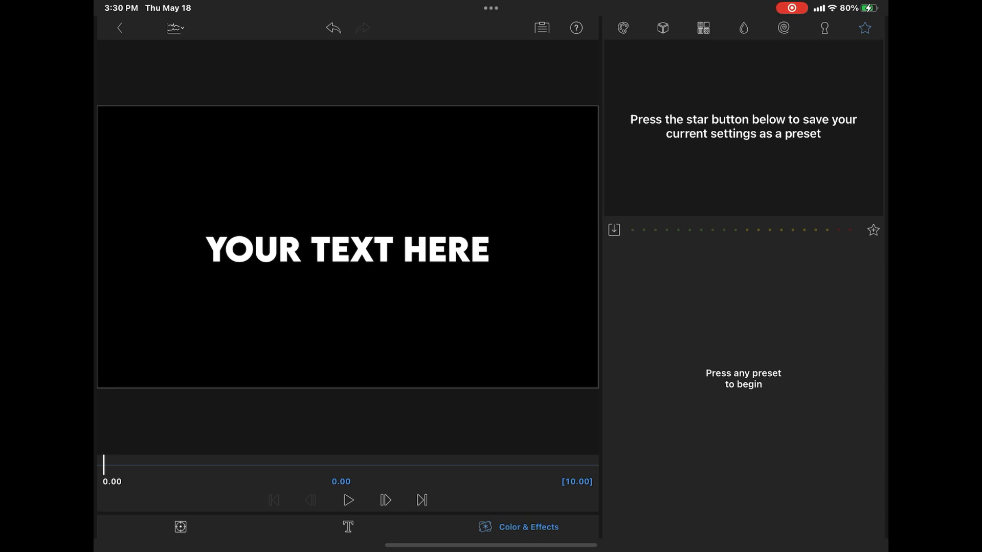
pyautogui.click(624, 28)
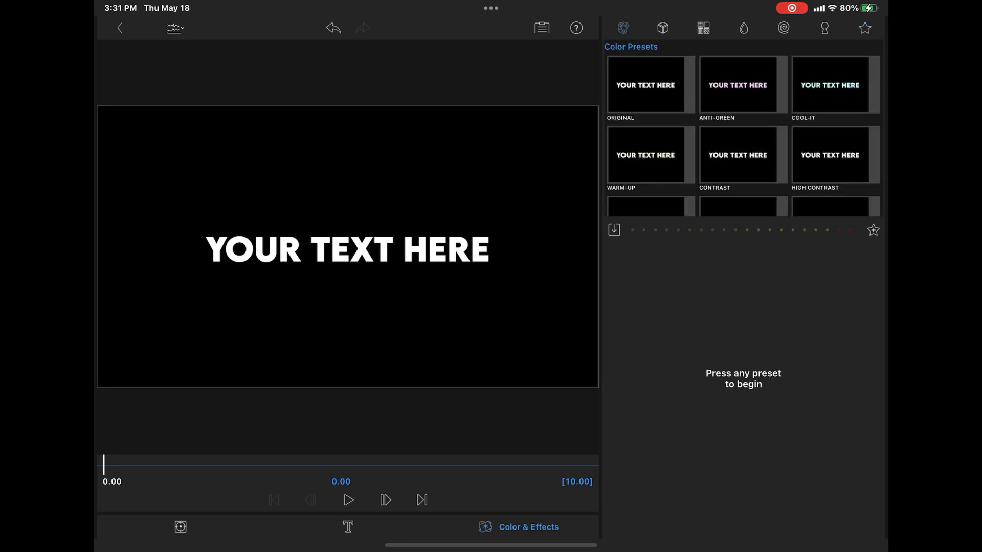
pyautogui.click(646, 85)
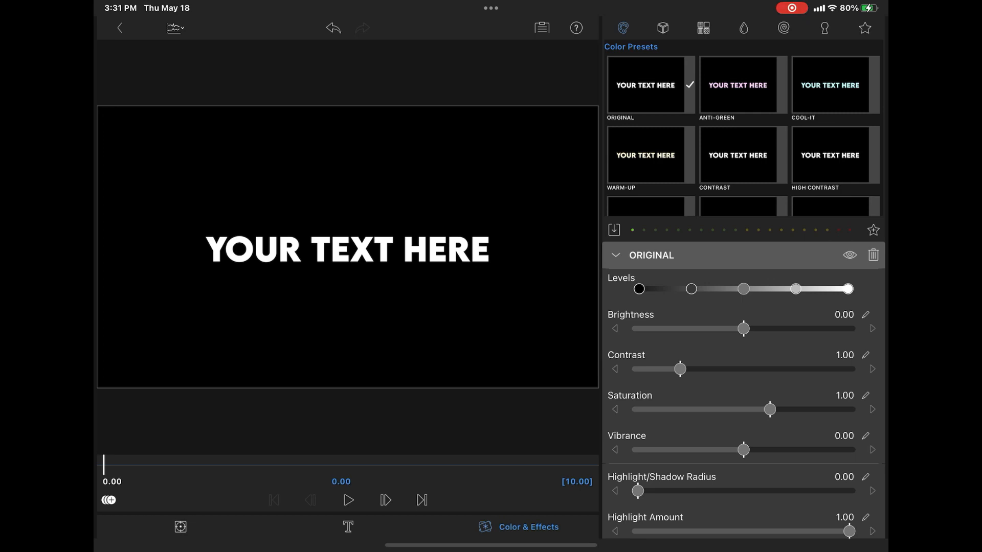
# Set the title's Tint swatch to black so the text is hidden at the start.
pyautogui.scroll(-3)
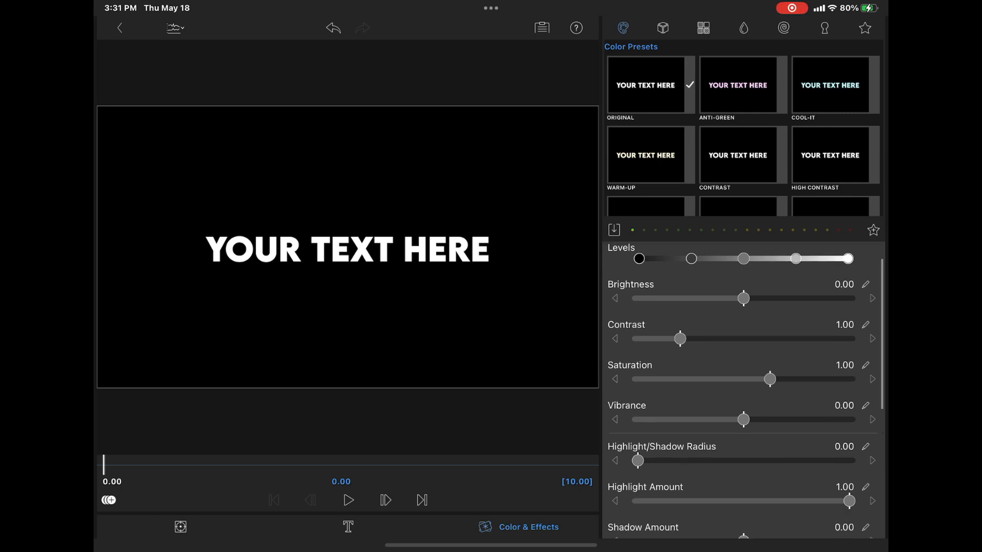
pyautogui.scroll(-3)
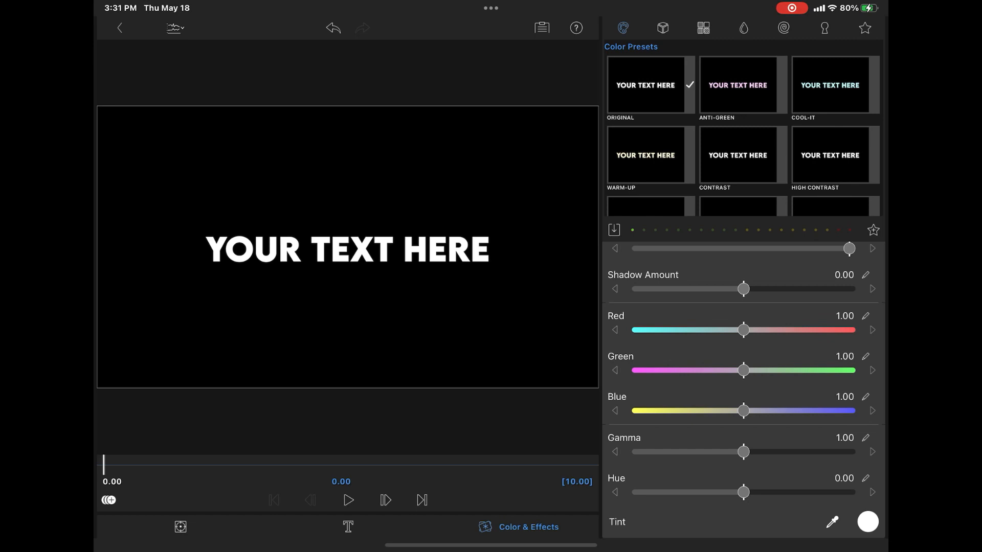
pyautogui.click(868, 533)
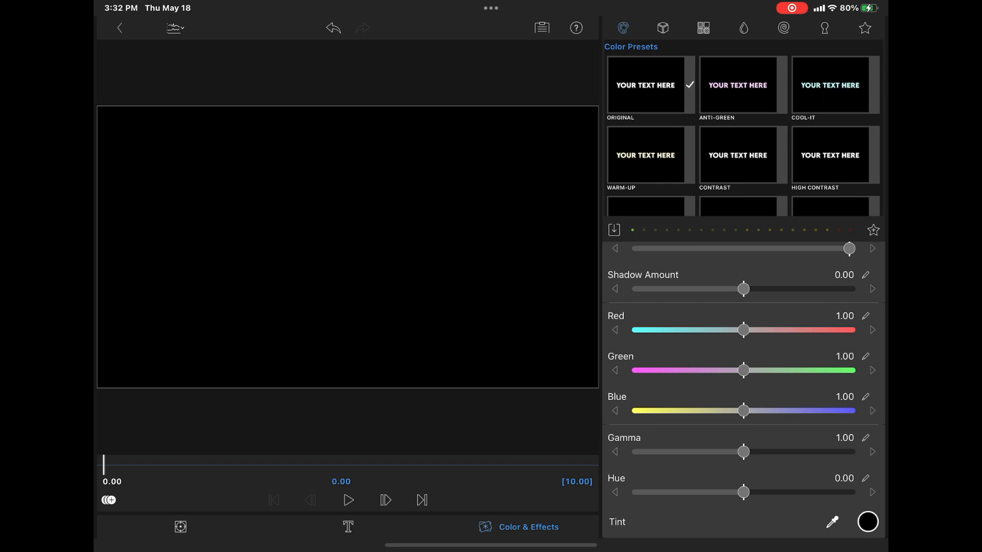
# Keyframe Tint from black at the start to white, then back to black near the end.
pyautogui.click(108, 500)
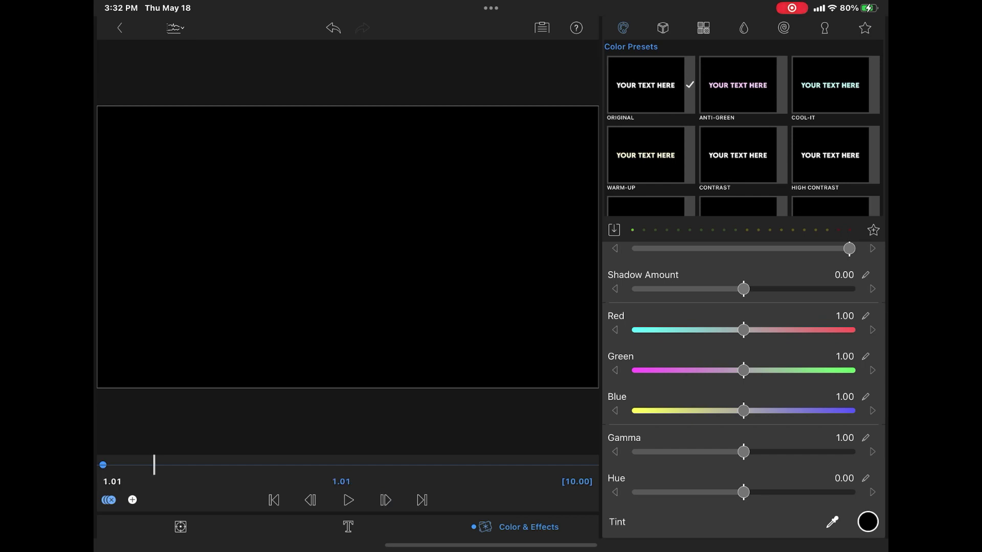
pyautogui.click(869, 521)
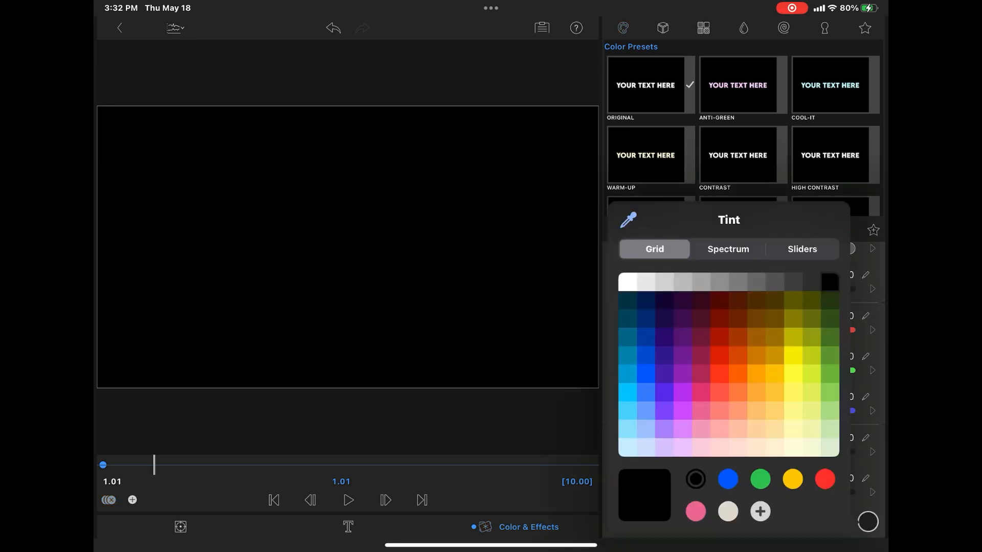
pyautogui.click(627, 282)
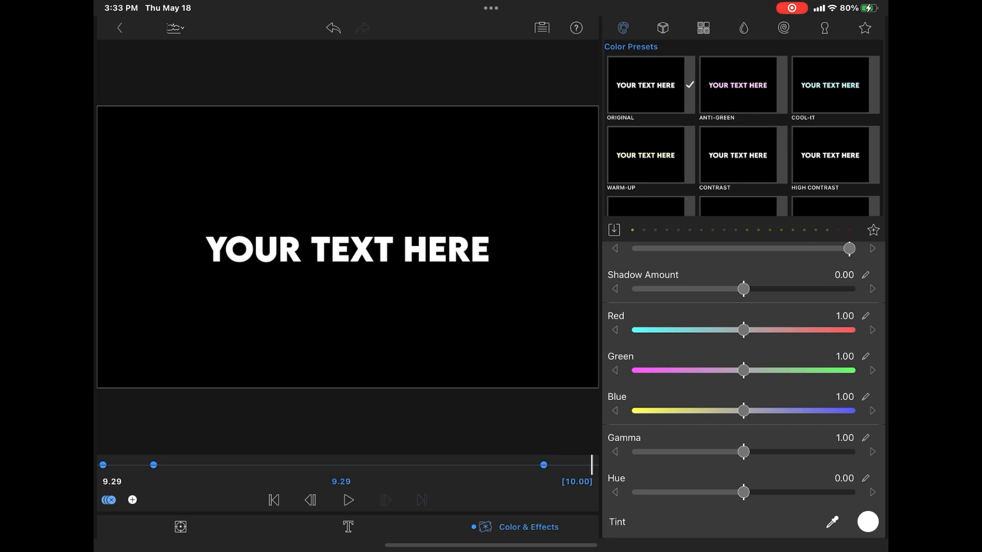
pyautogui.click(868, 534)
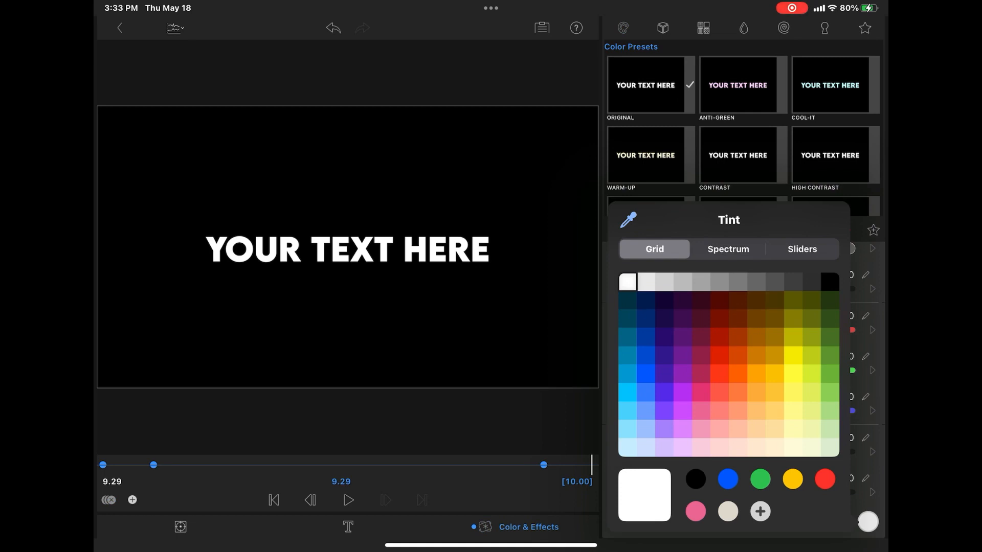
pyautogui.click(695, 478)
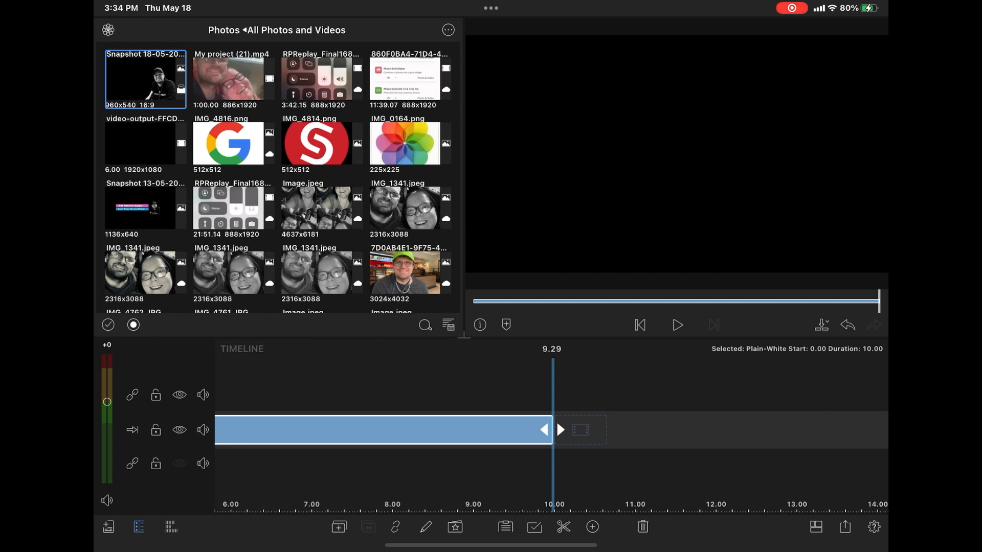
# Play the fading title, then reopen its Color & Effects to save an effect preset.
pyautogui.click(677, 325)
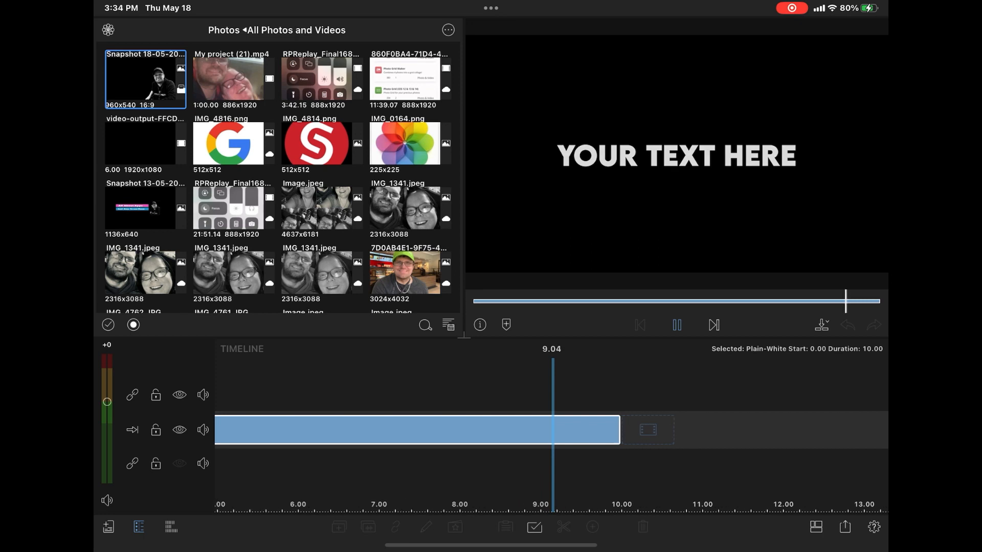
pyautogui.click(676, 325)
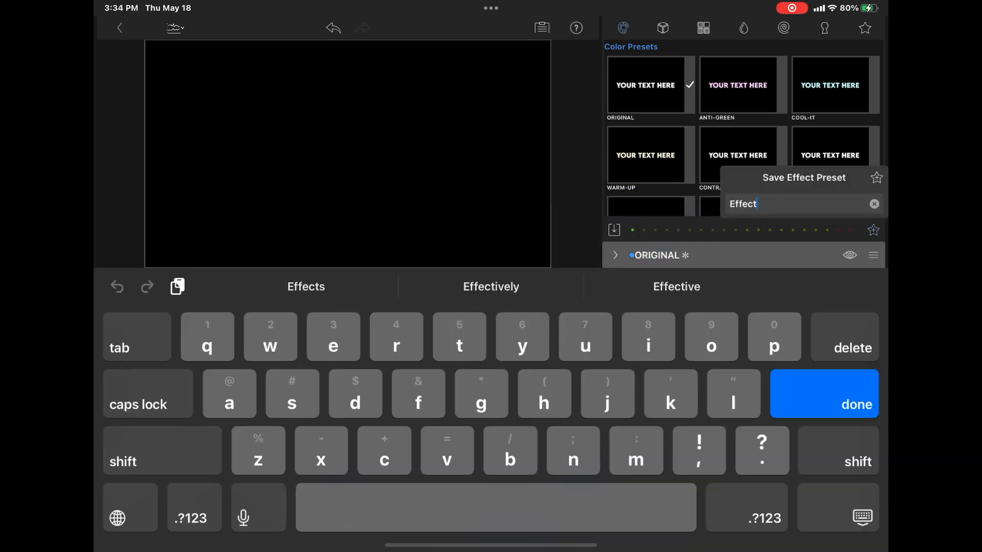
# Clear the suggested name and enter 'Text Fade In/Out' for the new preset.
pyautogui.click(873, 204)
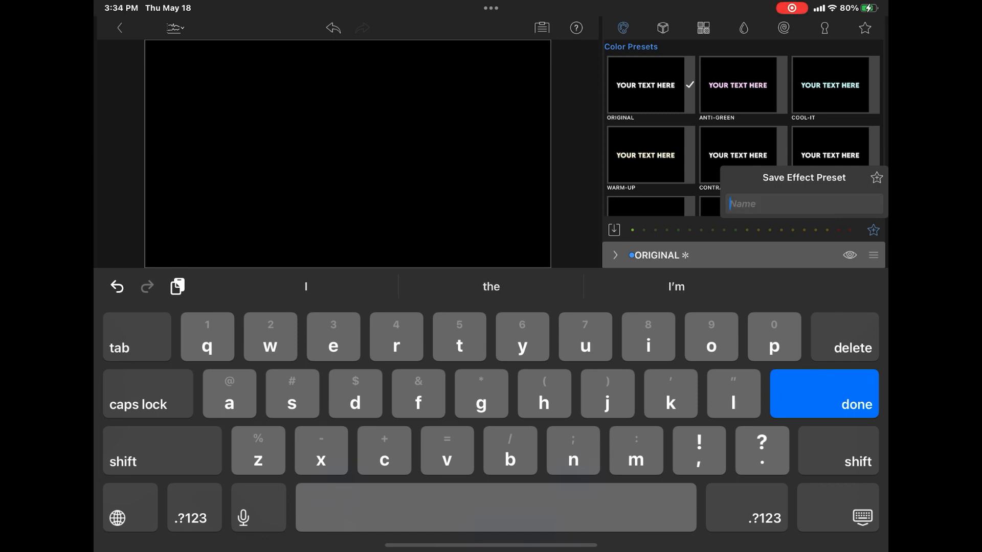
pyautogui.write('Fade')
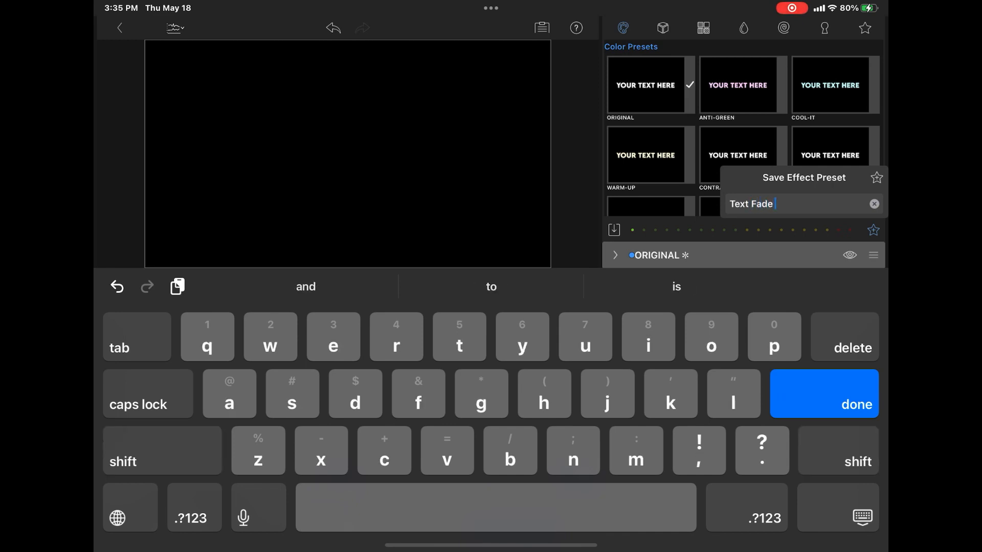
pyautogui.write('In/Out')
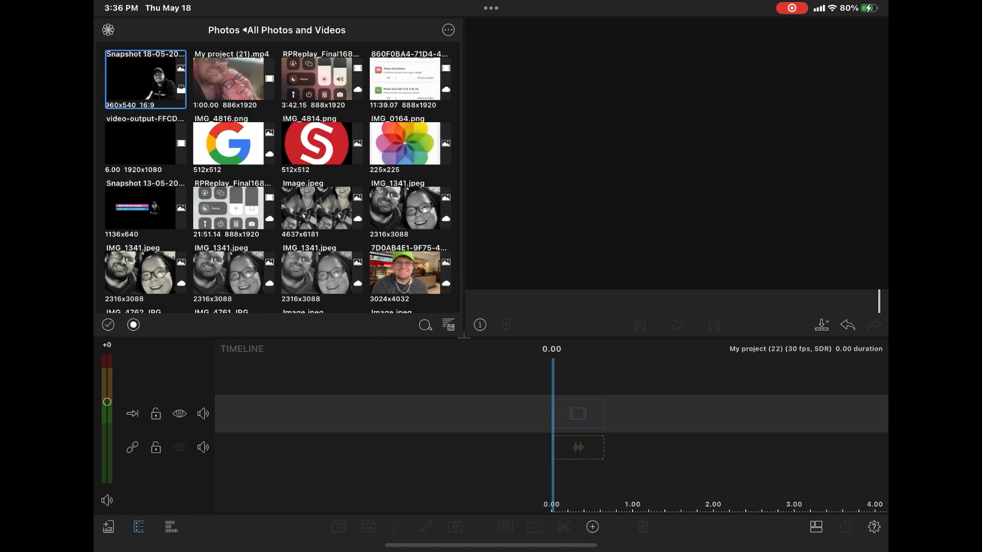
# Add a new Main Title with placeholder 'Your Text Here' to the empty project.
pyautogui.click(591, 529)
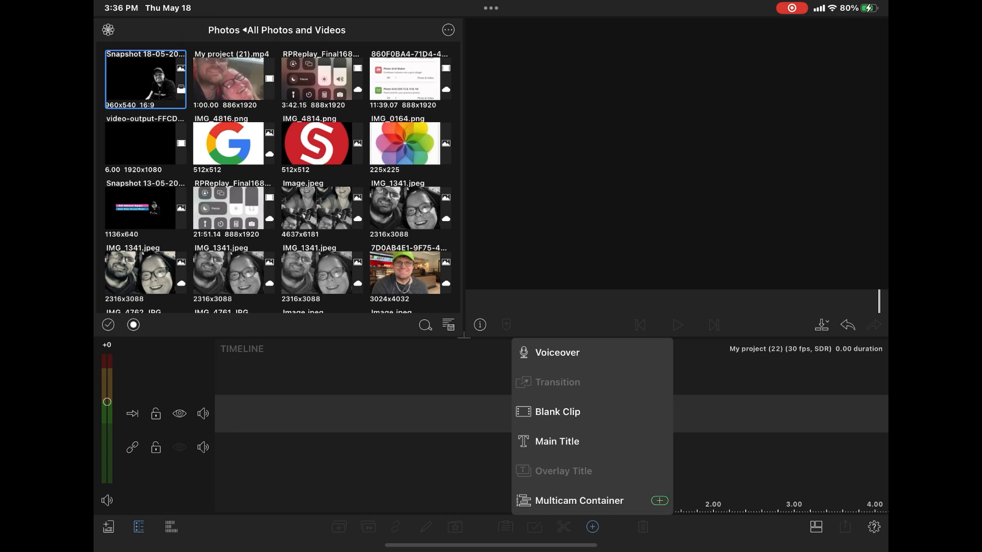
pyautogui.click(557, 442)
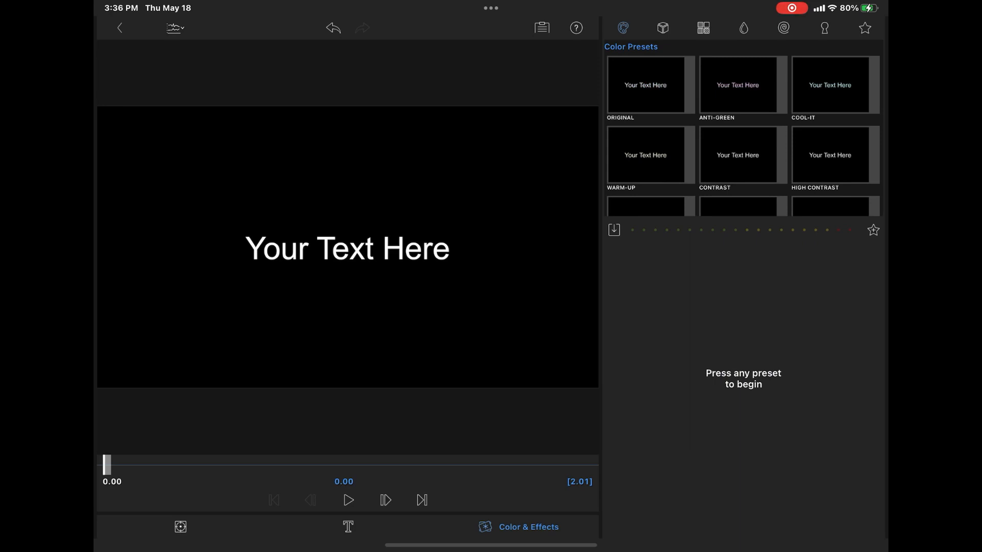
# Apply the saved Text Fade In_Out preset from the favorites presets to the new title.
pyautogui.click(863, 28)
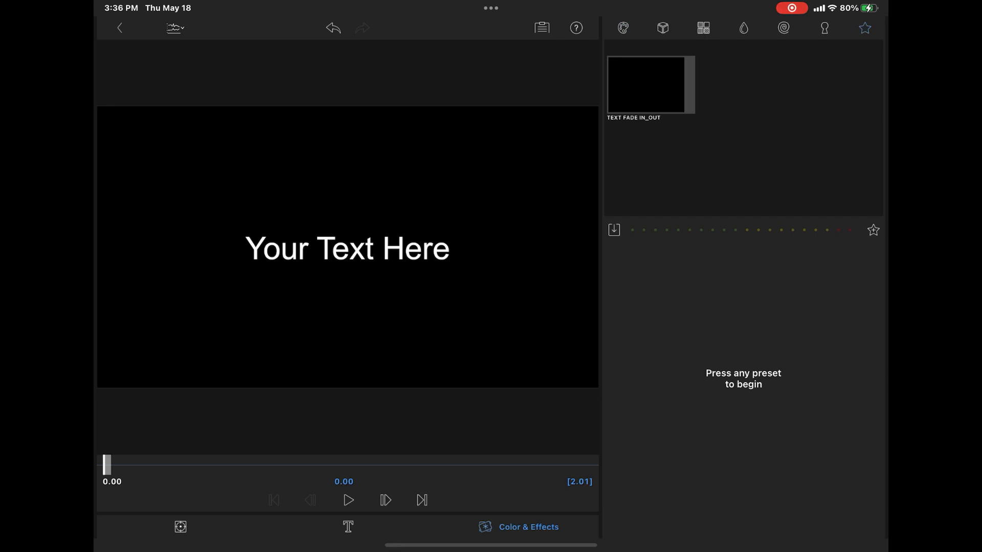
pyautogui.click(648, 85)
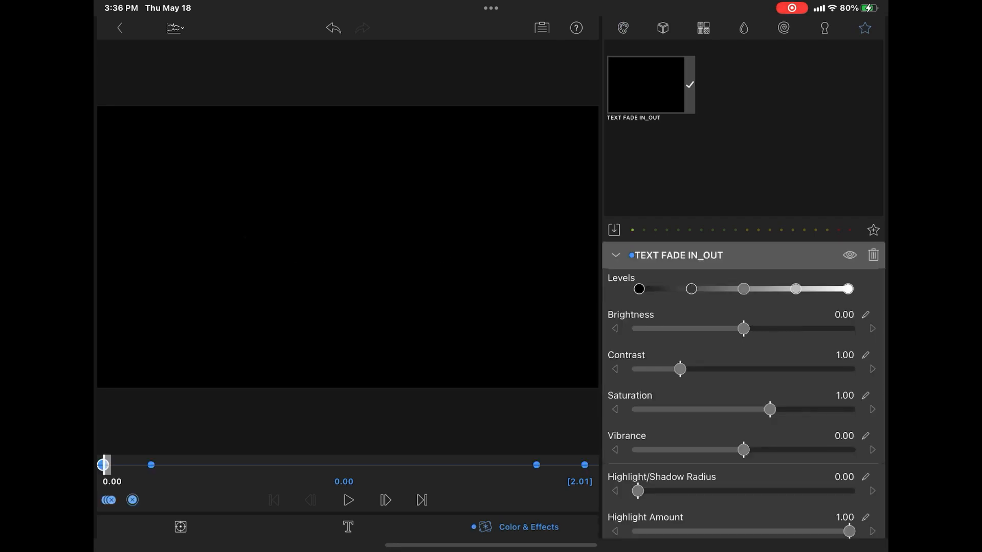